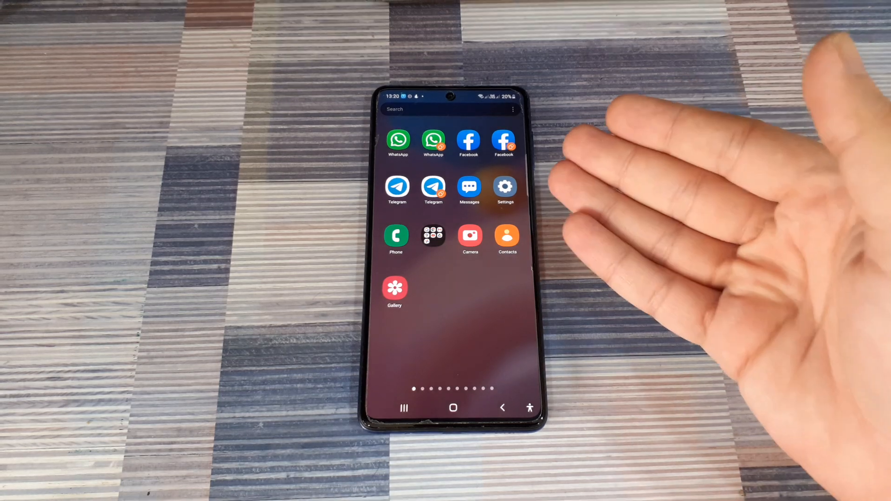
{"action": "mouse_move", "coordinate": [682, 228]}
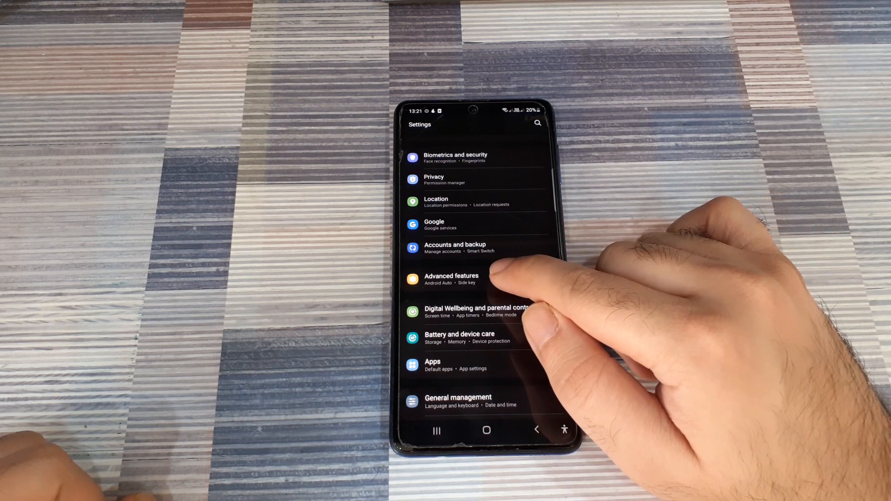
- Go to Advanced features and then the Dual Messenger settings page
{"action": "left_click", "coordinate": [451, 279]}
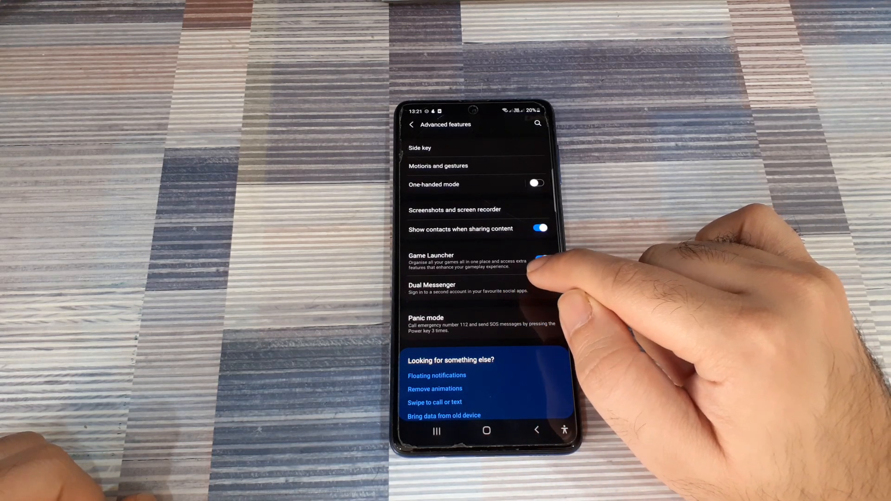
{"action": "left_click", "coordinate": [432, 288]}
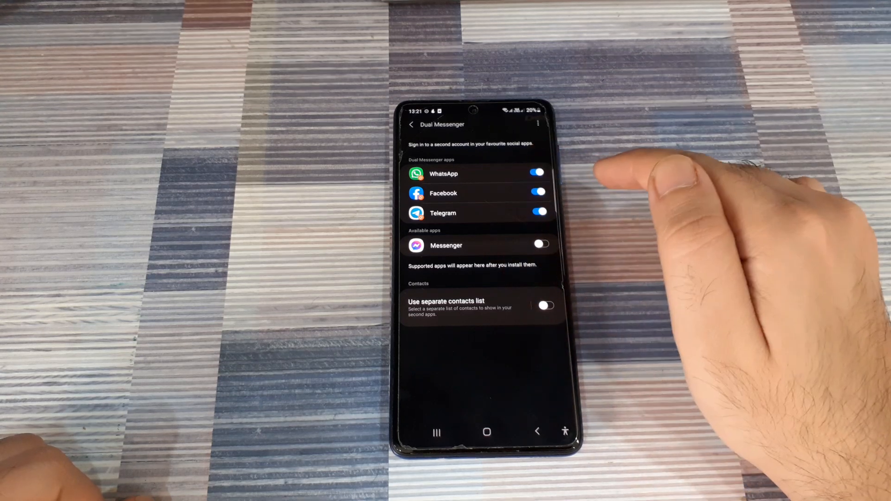
{"action": "mouse_move", "coordinate": [653, 227]}
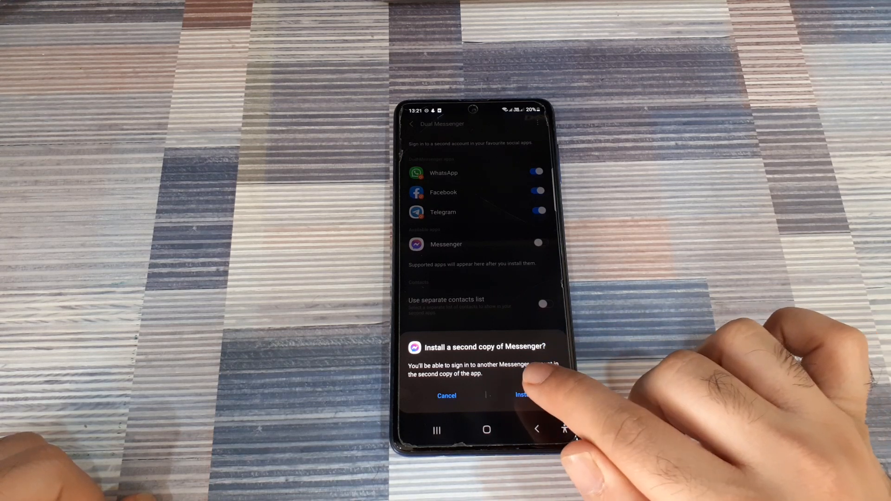
- Confirm installing a second Messenger copy, then return to the home screen
{"action": "left_click", "coordinate": [526, 395]}
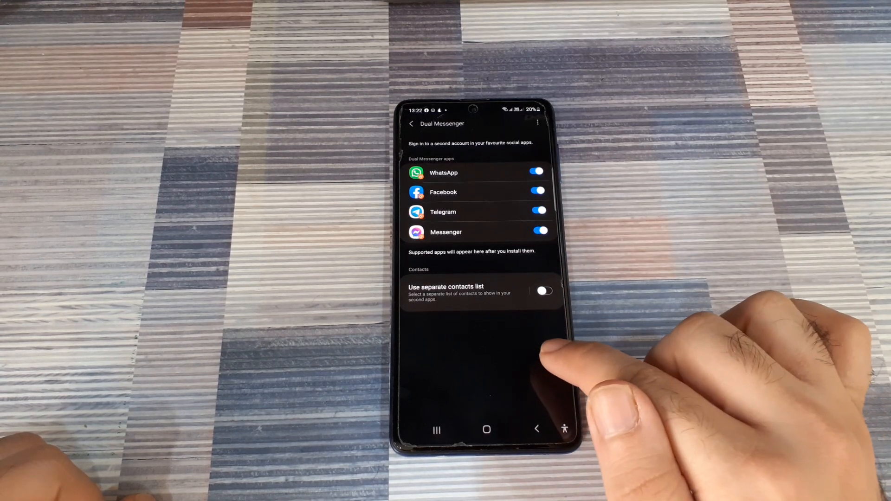
{"action": "mouse_move", "coordinate": [557, 369]}
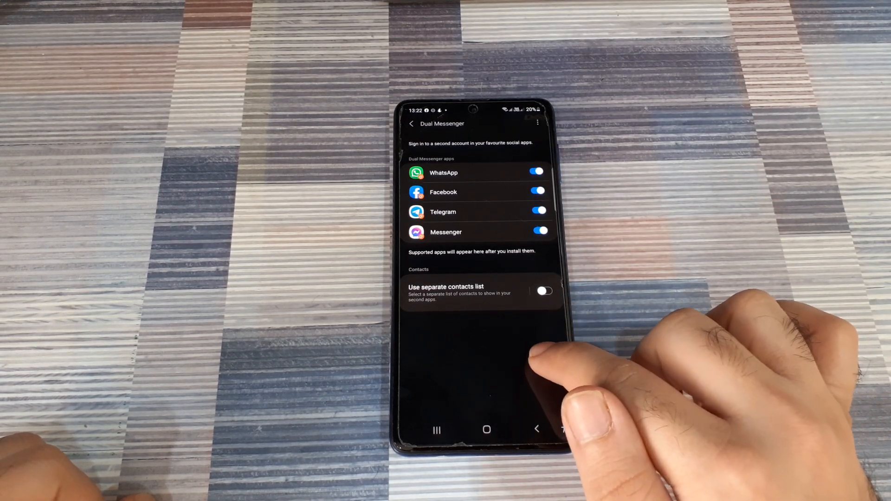
{"action": "left_click", "coordinate": [543, 290]}
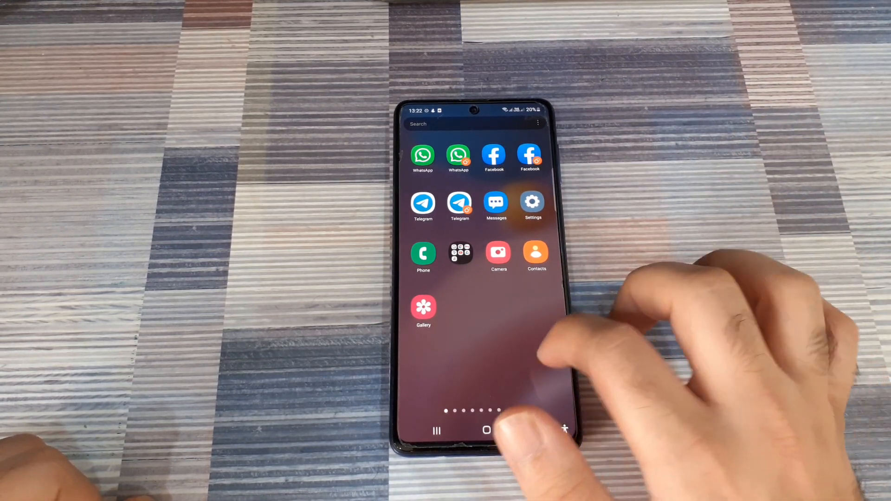
- Swipe the home screen to another page of app icons
{"action": "scroll", "scroll_direction": "left", "scroll_amount": 3}
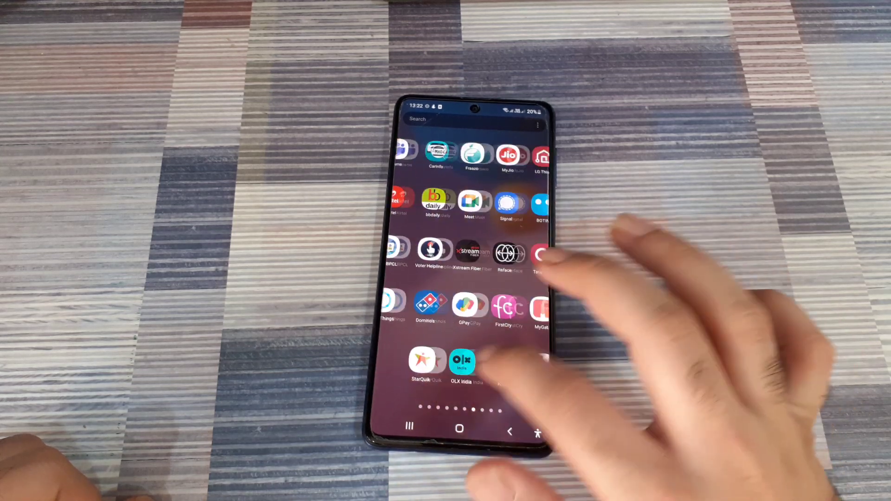